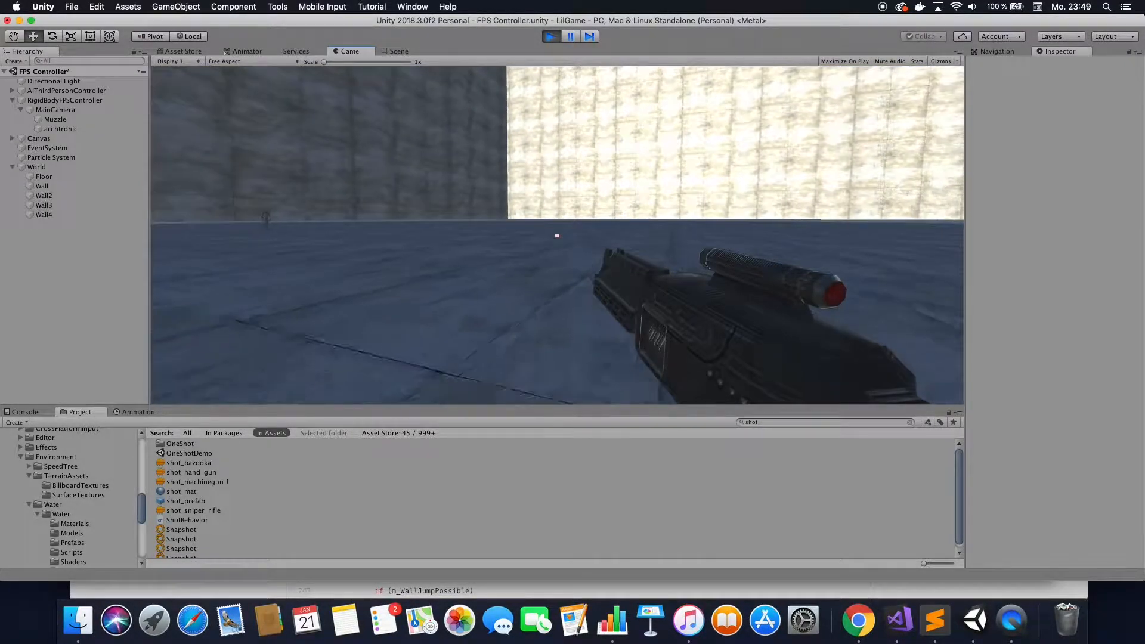
Stop the running play test of the walled-arena FPS scene
left_click(396, 51)
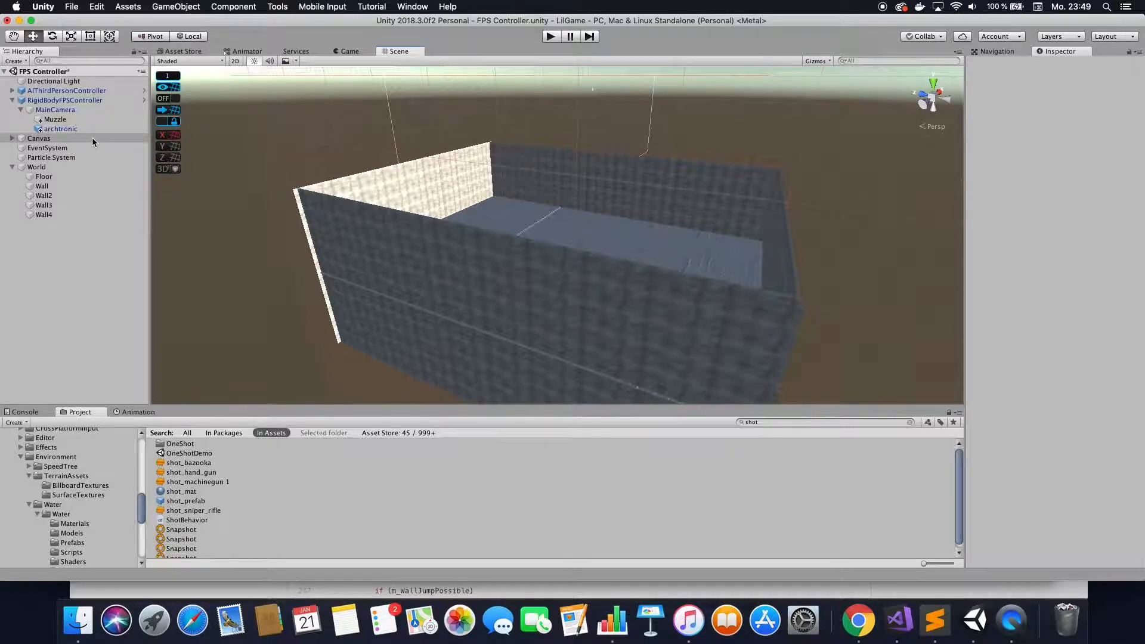
Select RigidBodyFPSController and use Edit Script on its Rigidbody First Person Controller component
left_click(65, 100)
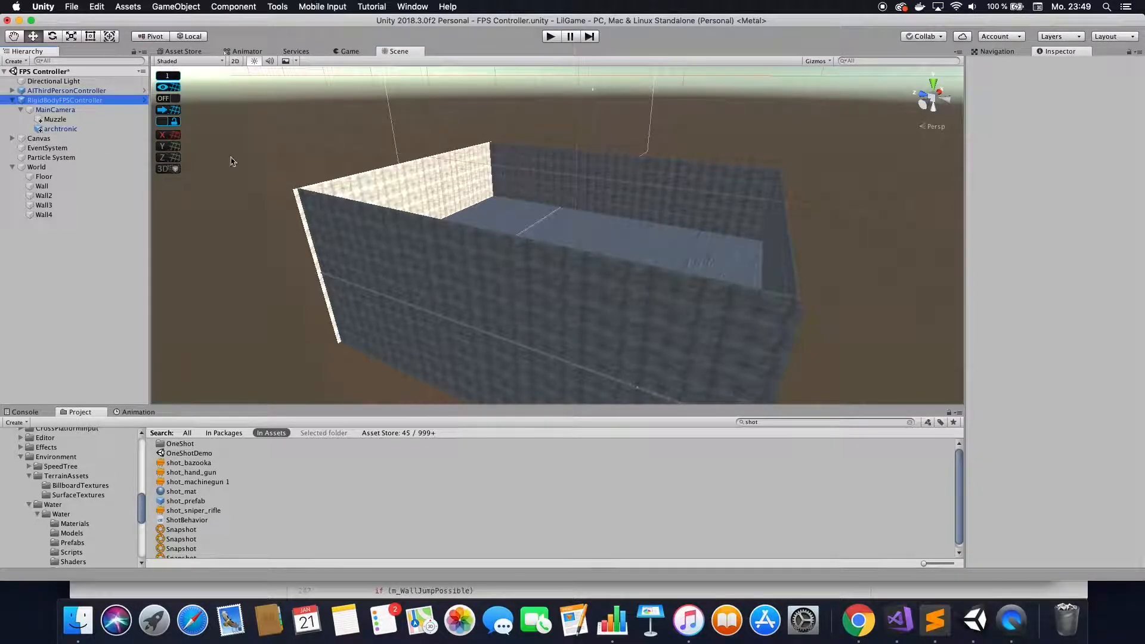
left_click(64, 100)
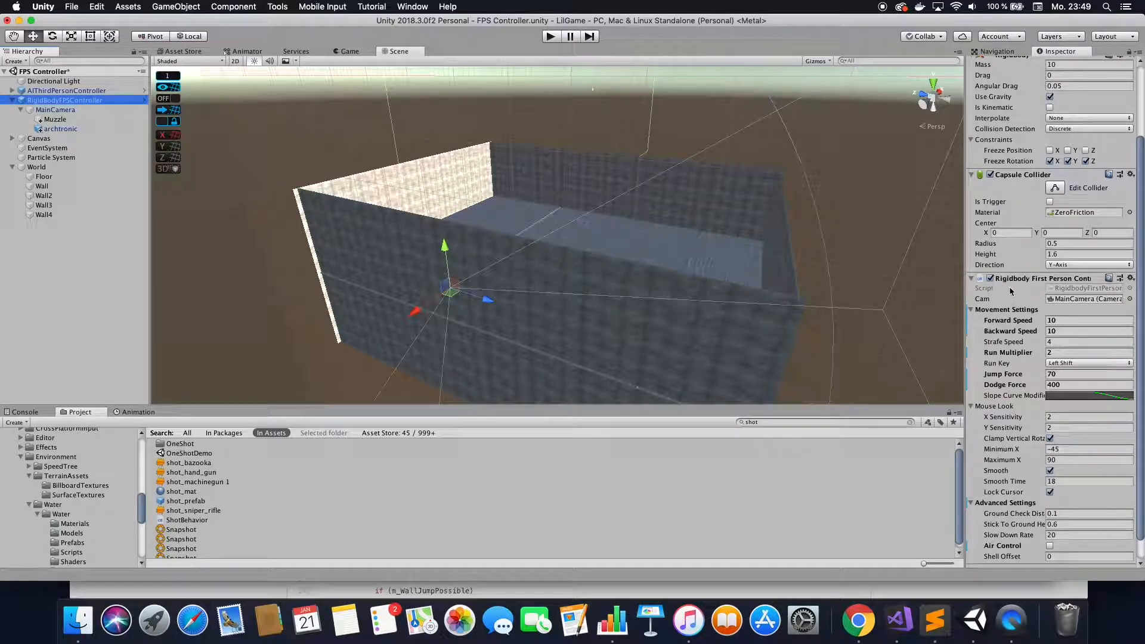
scroll("down", 3)
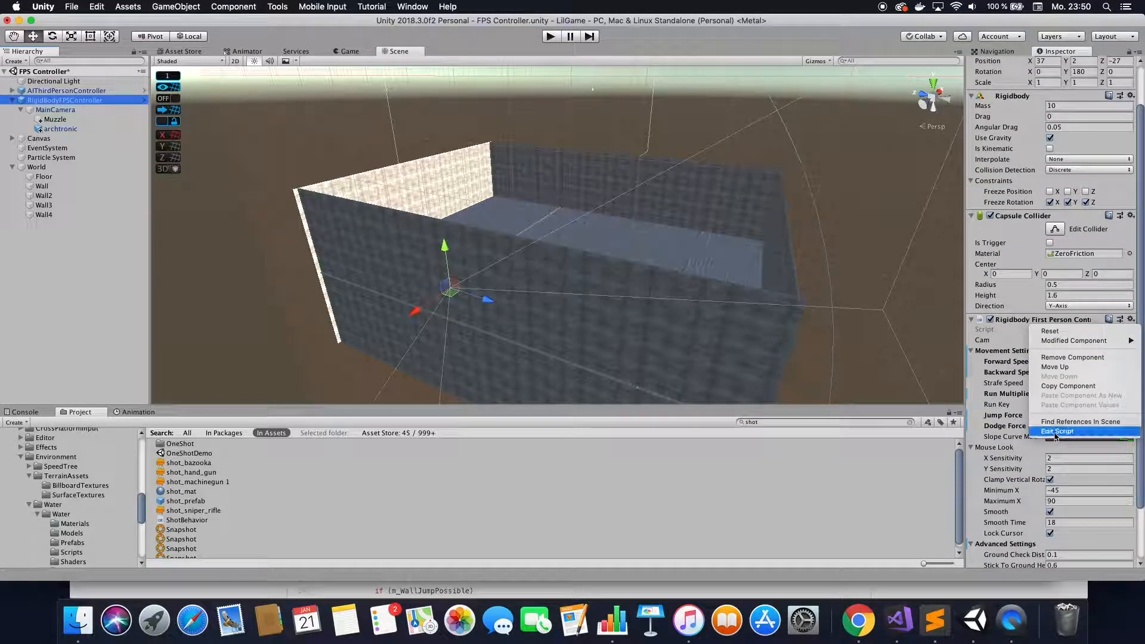
left_click(1056, 431)
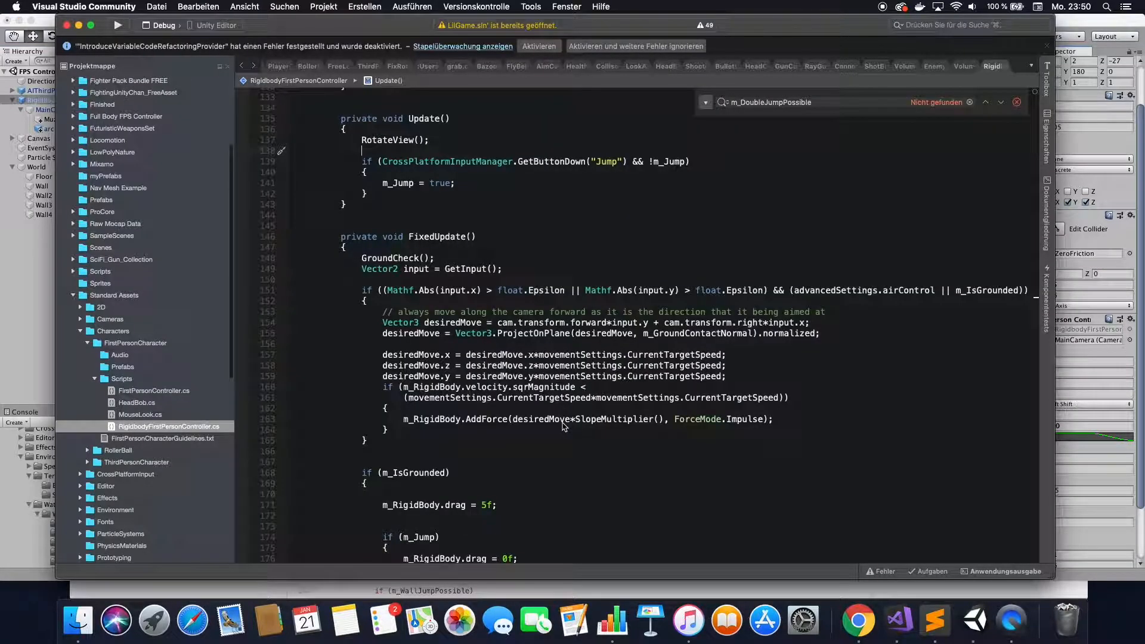
mouse_move(487, 402)
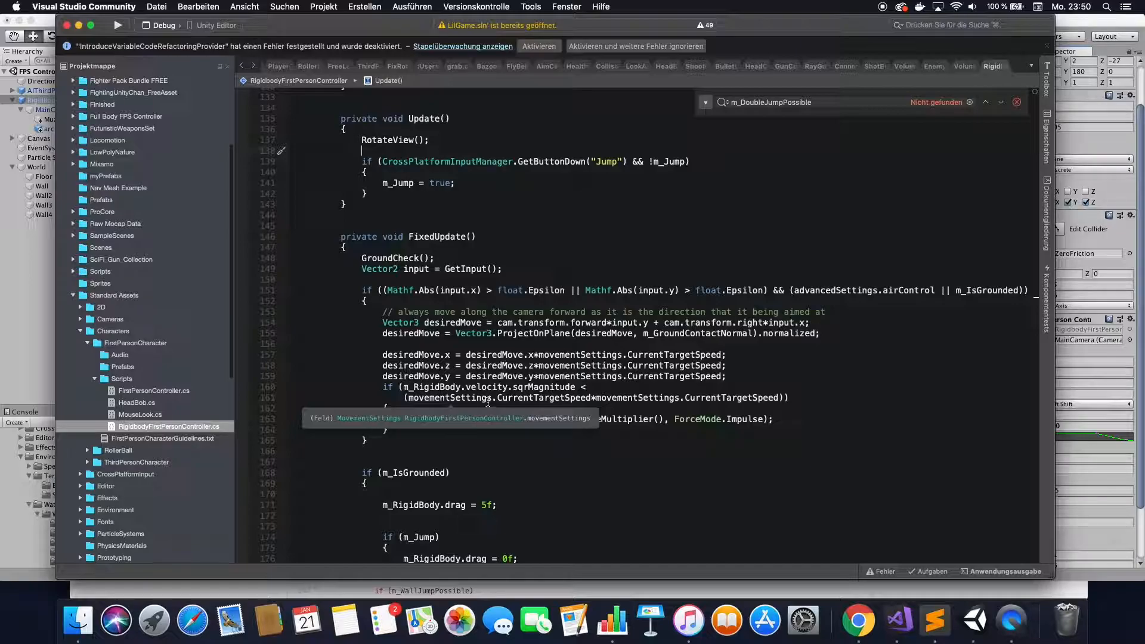
Scroll to the private bool fields and add m_DoubleJumpPossible after m_IsGrounded
scroll("down", 3)
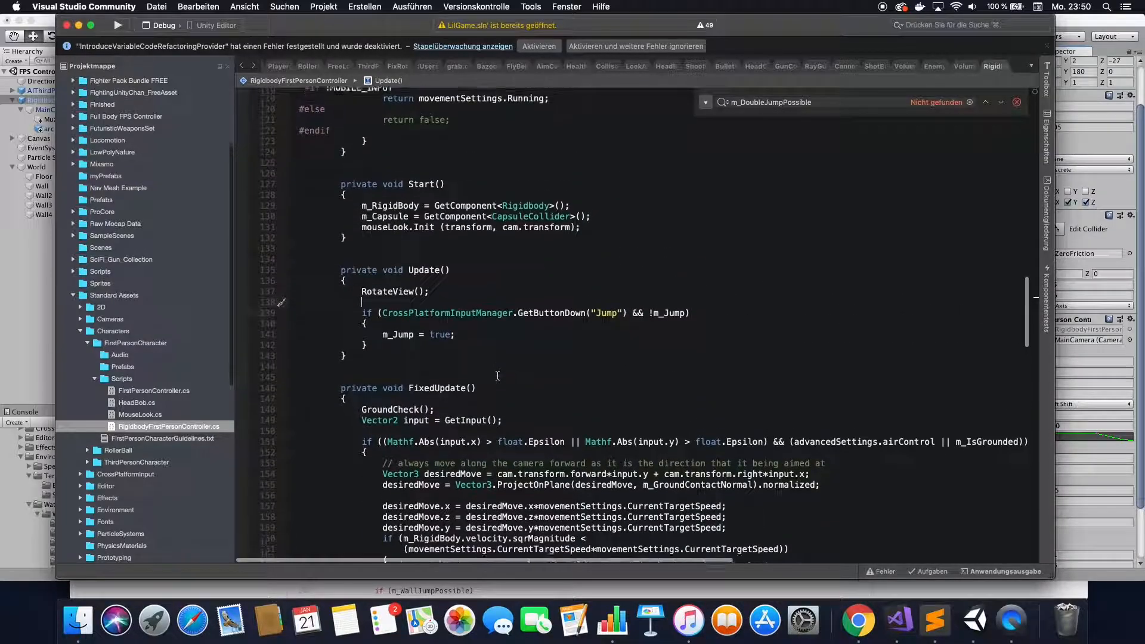
scroll("up", 3)
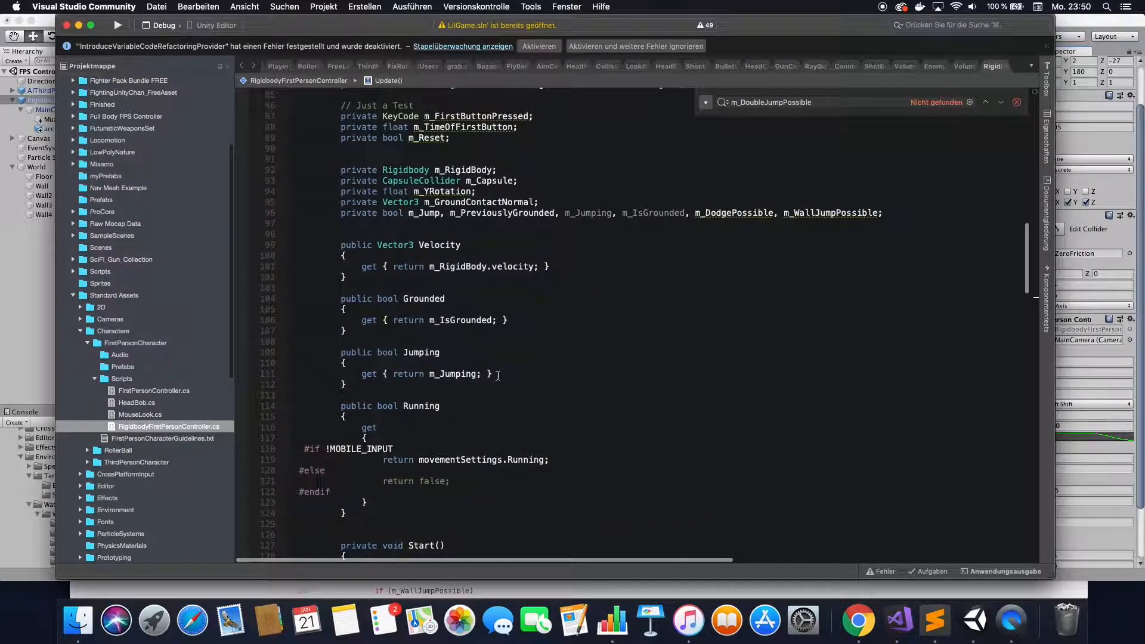
scroll("down", 3)
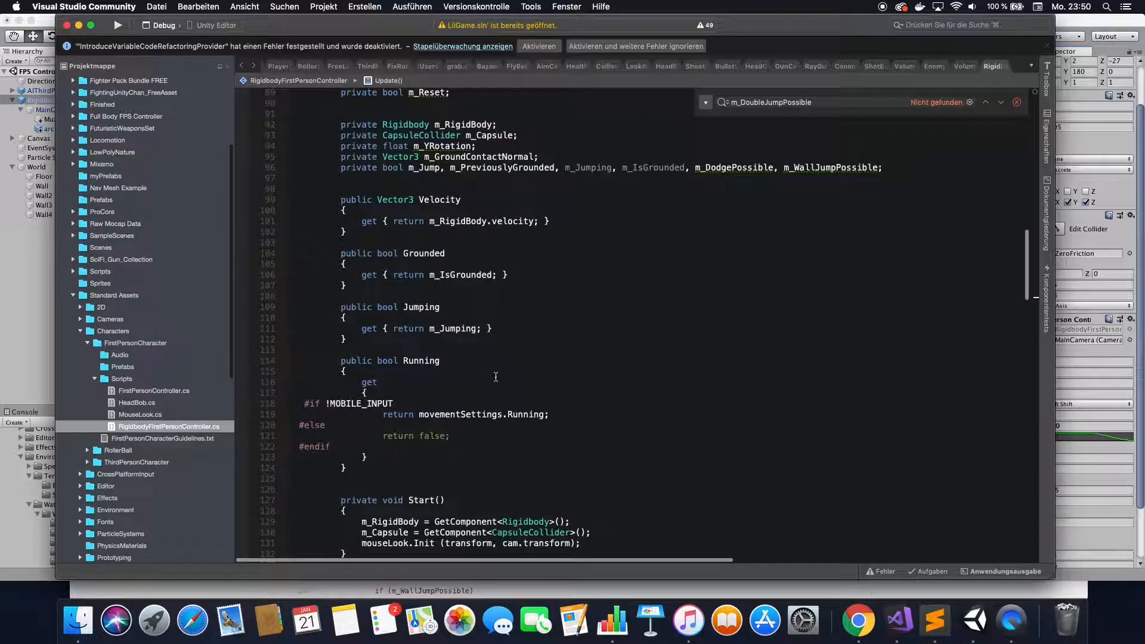
mouse_move(555, 364)
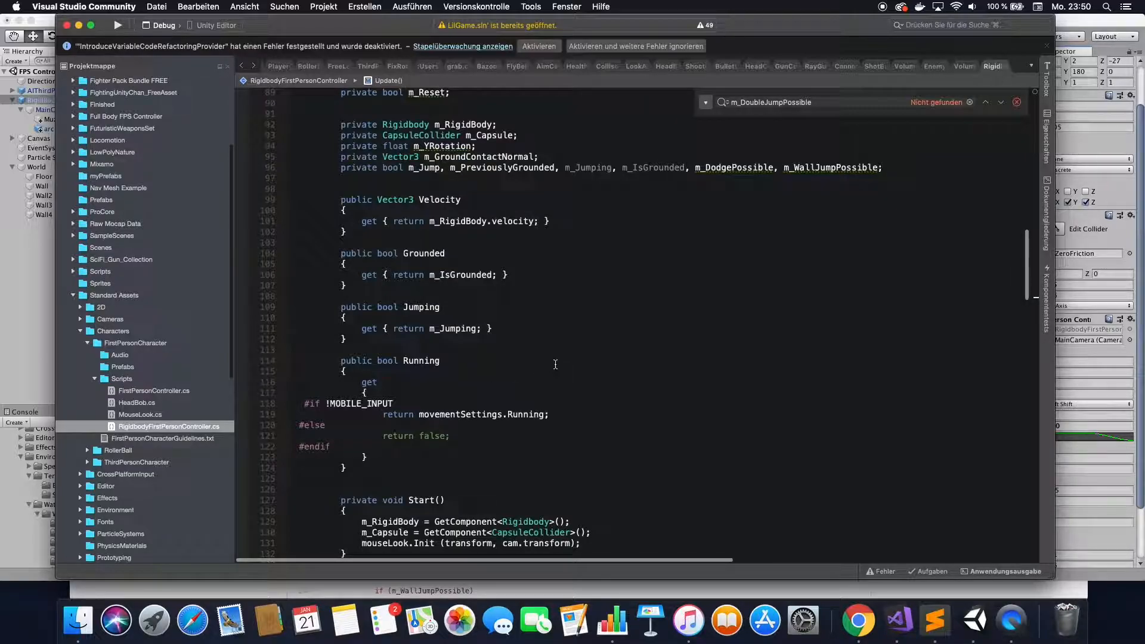
mouse_move(690, 133)
type("m_DoubleJumpPossible,")
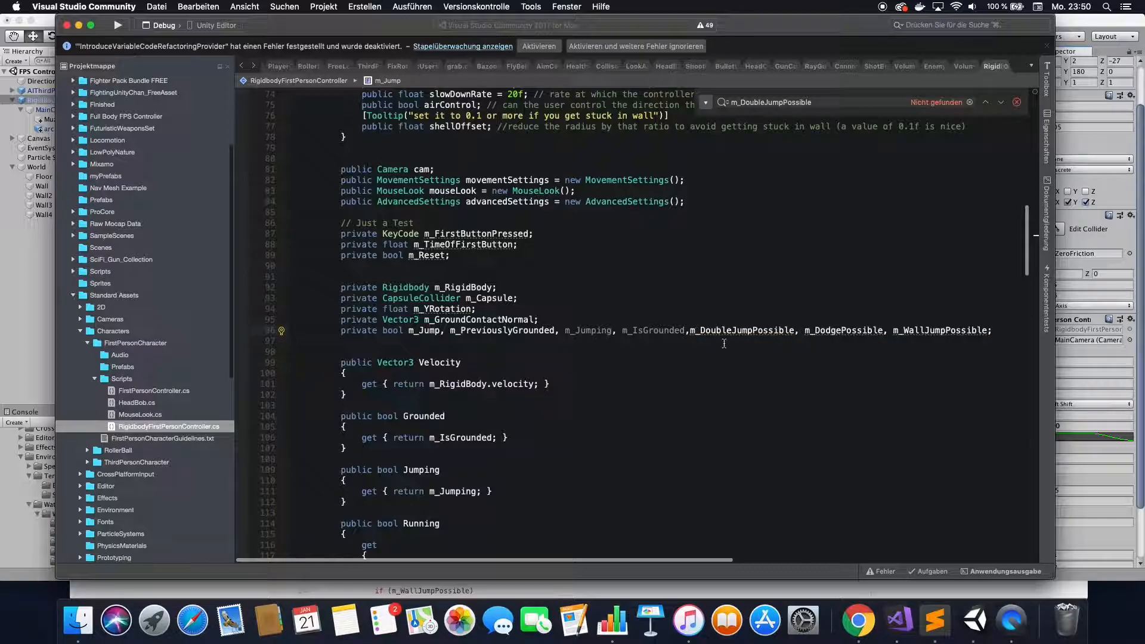
Fix the comma spacing before m_DoubleJumpPossible and scroll to FixedUpdate's grounded block
double_click(653, 330)
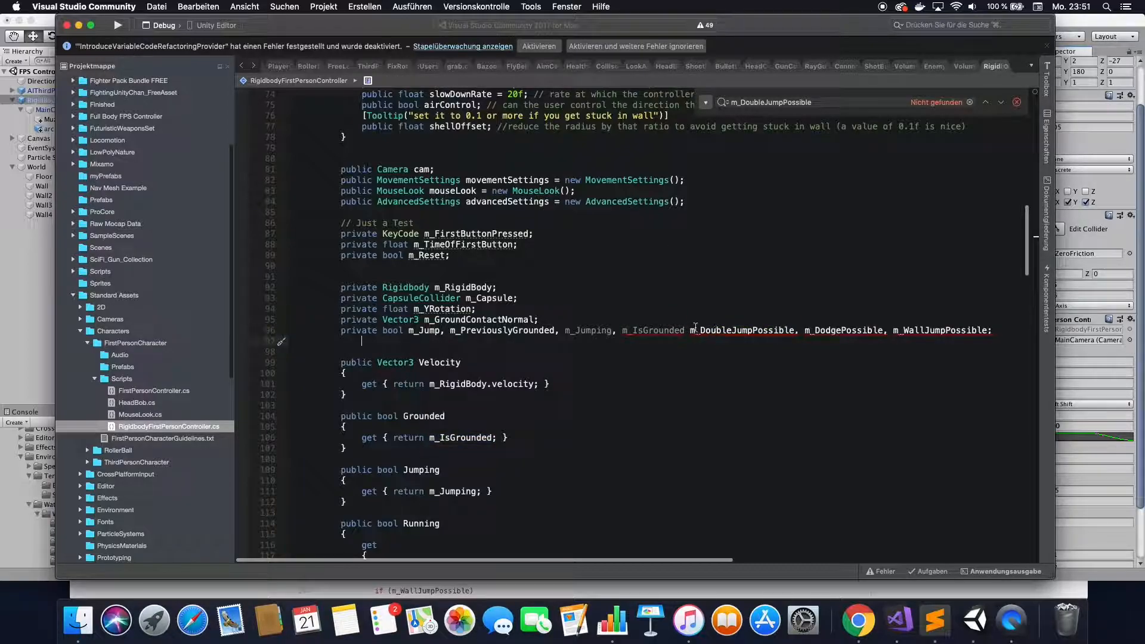
left_click(692, 330)
type(",")
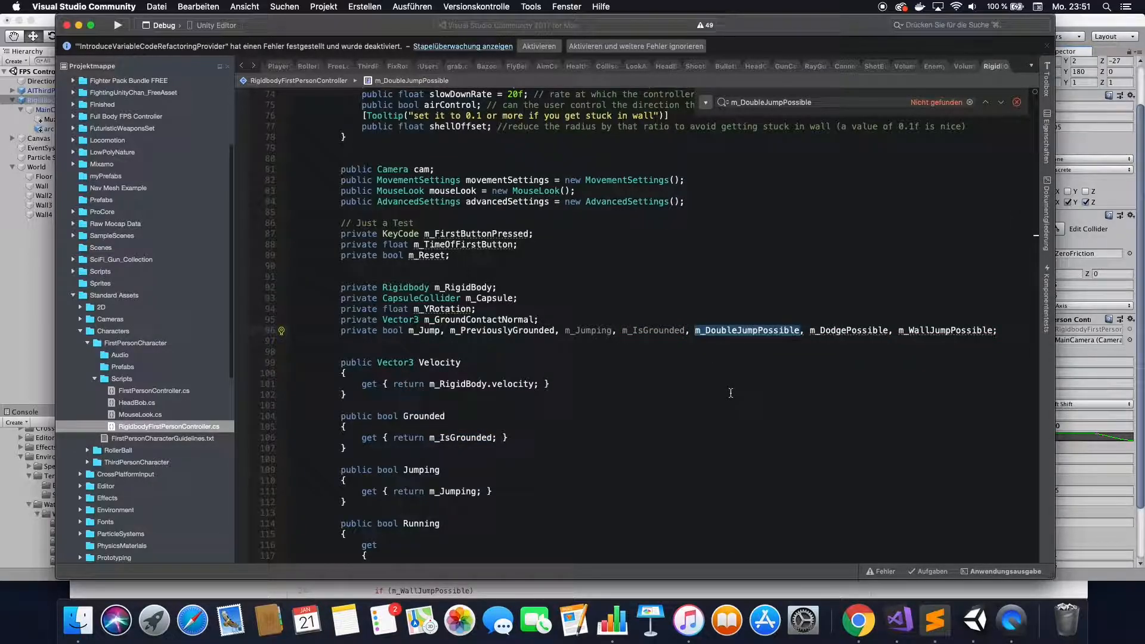
scroll("down", 3)
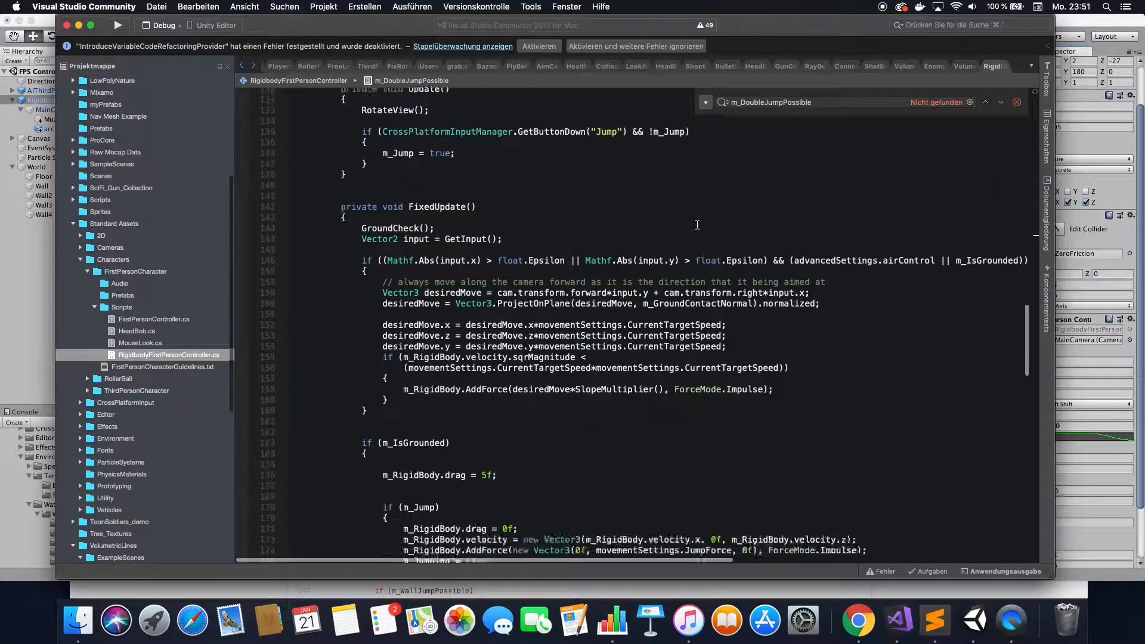
scroll("down", 3)
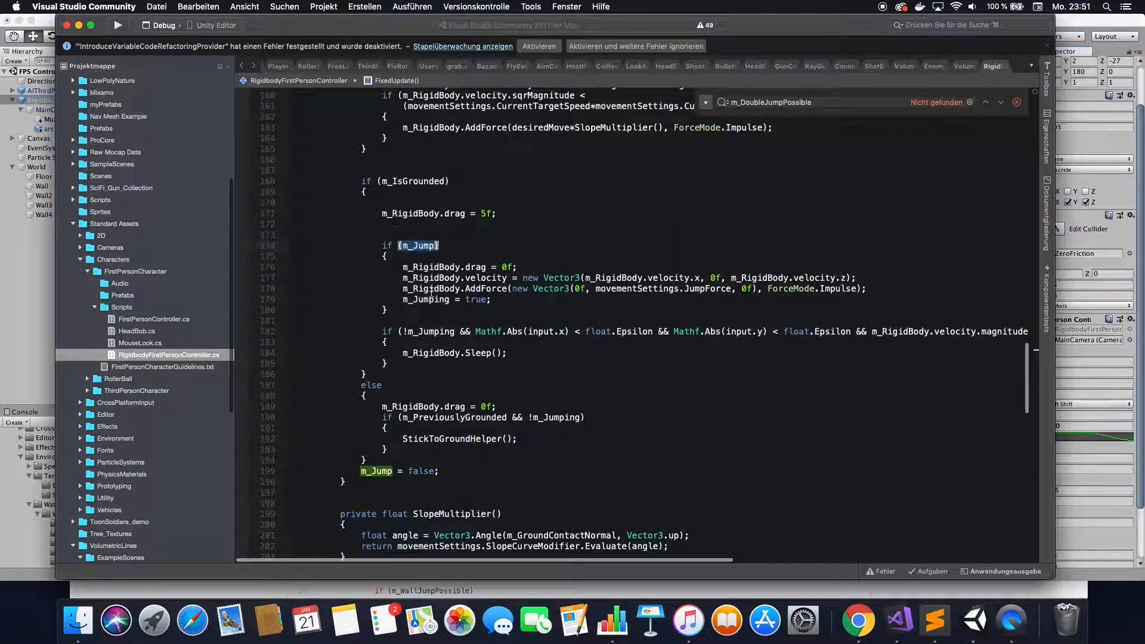
mouse_move(420, 266)
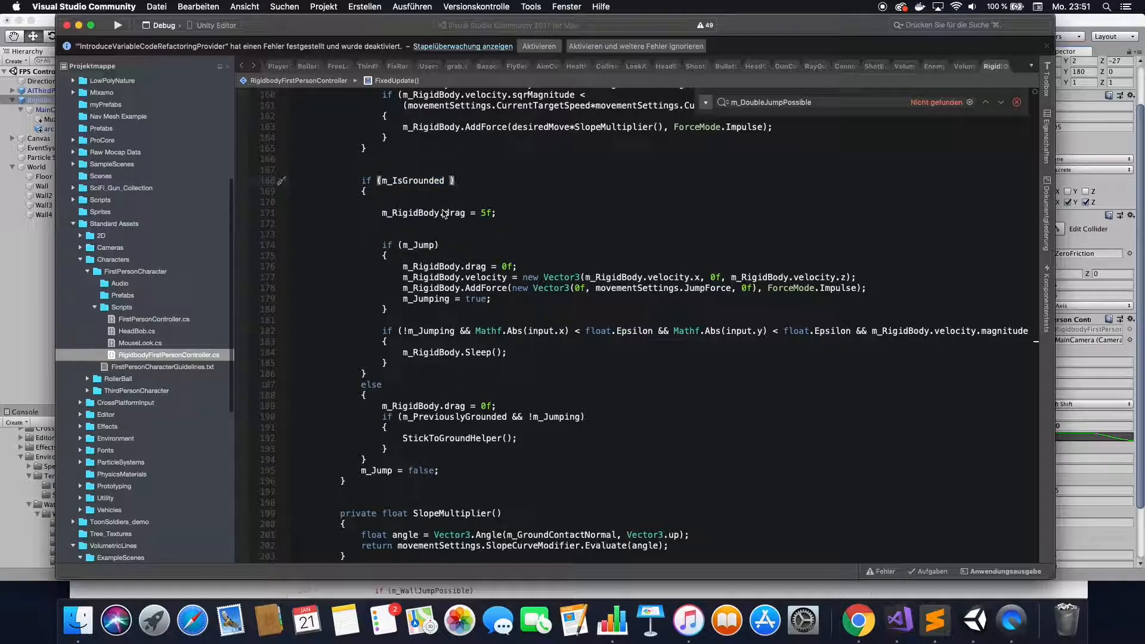
Extend the grounded check to 'm_IsGrounded || m_DoubleJumpPossible' and open a blank line
type("||")
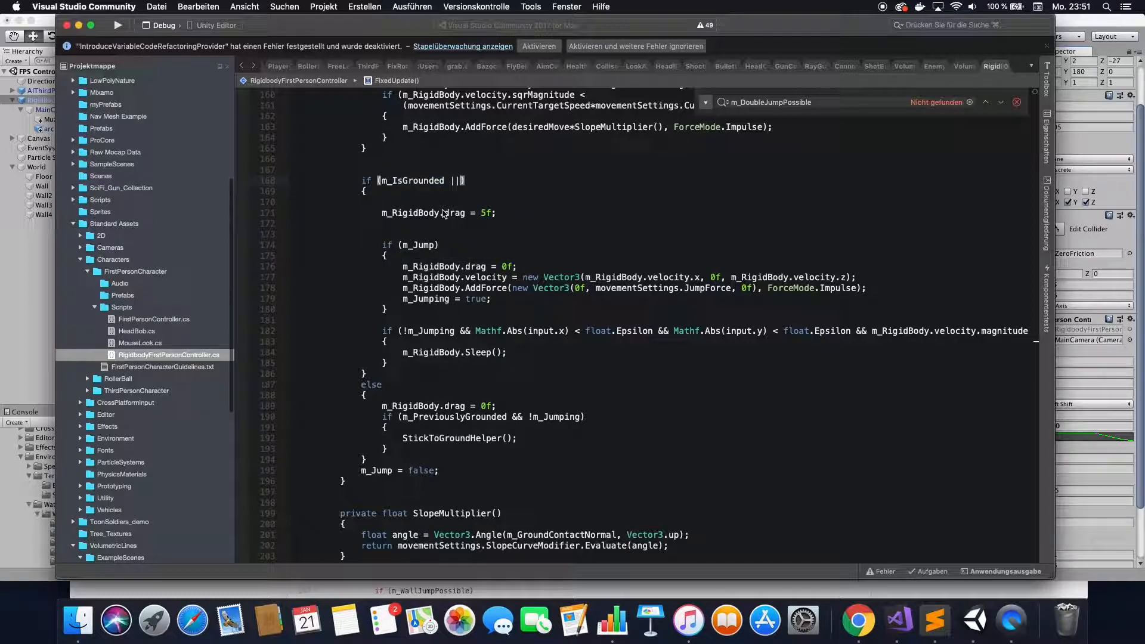
type("m_DoubleJumpPossible")
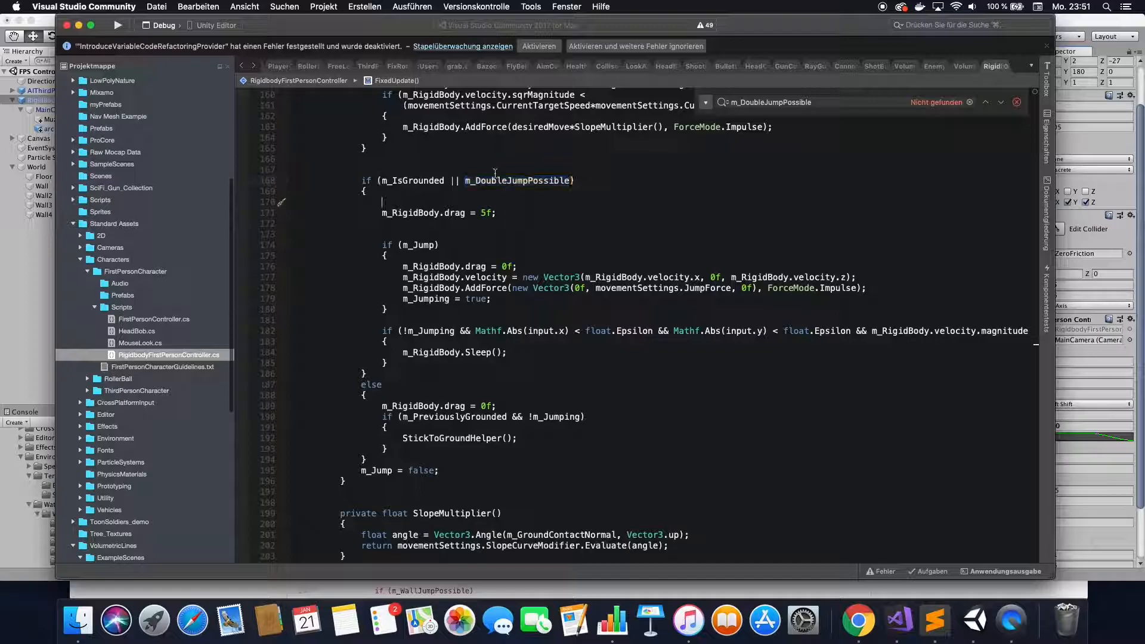
double_click(412, 180)
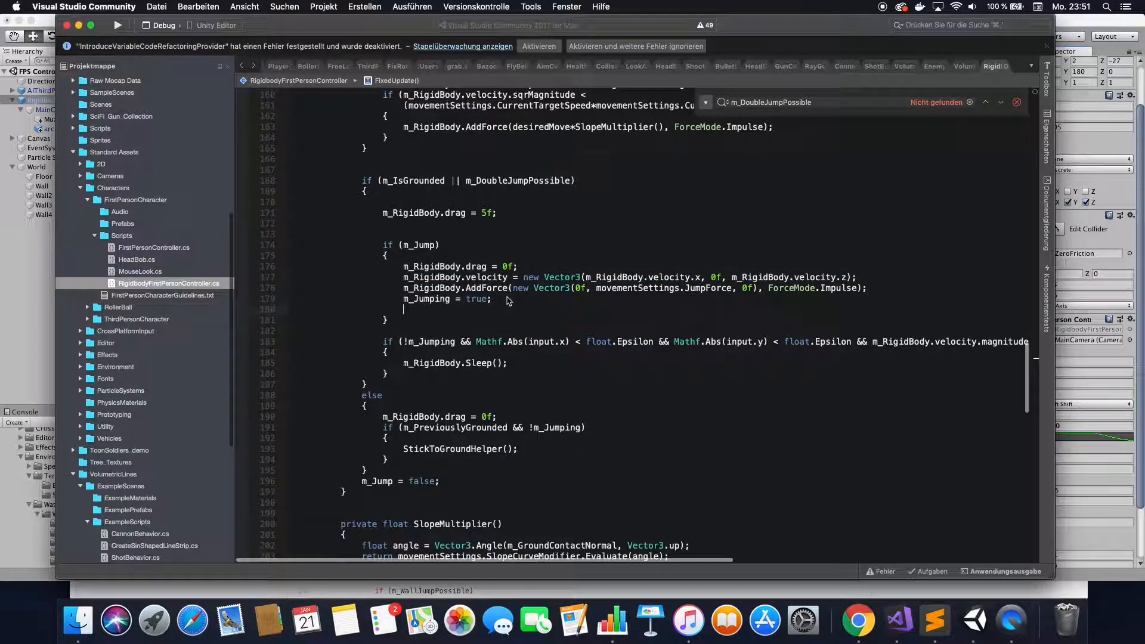
Add 'm_DoubleJumpPossible = !m_DoubleJumpPossible;' after m_Jumping = true in the jump block
type("m_DoubleJumpPossible")
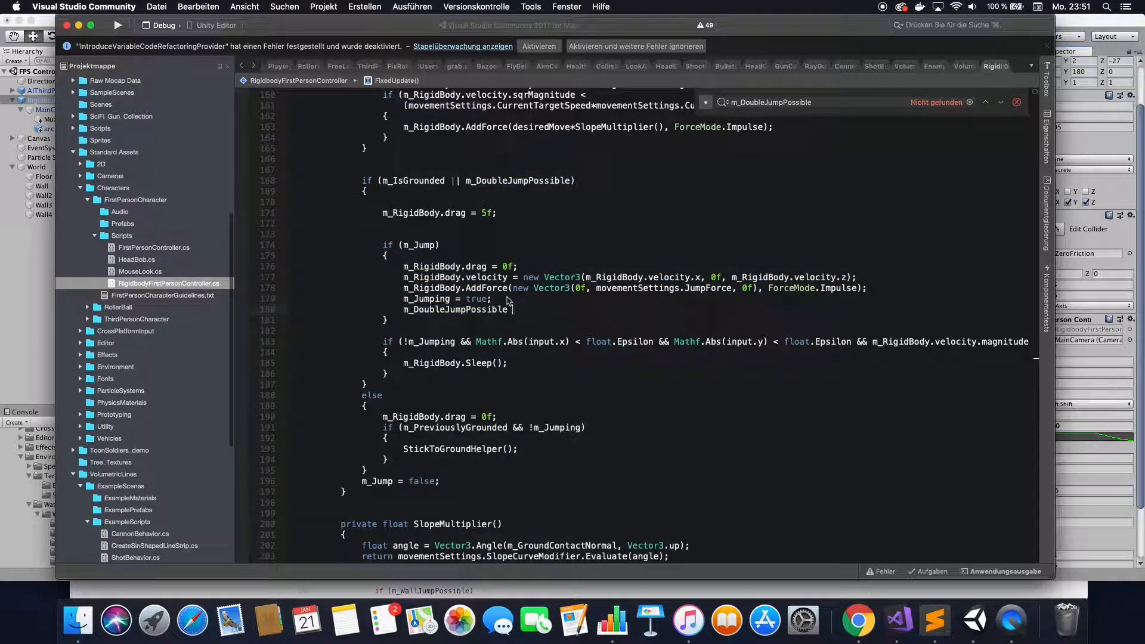
type("= !m_DoubleJumpPossible")
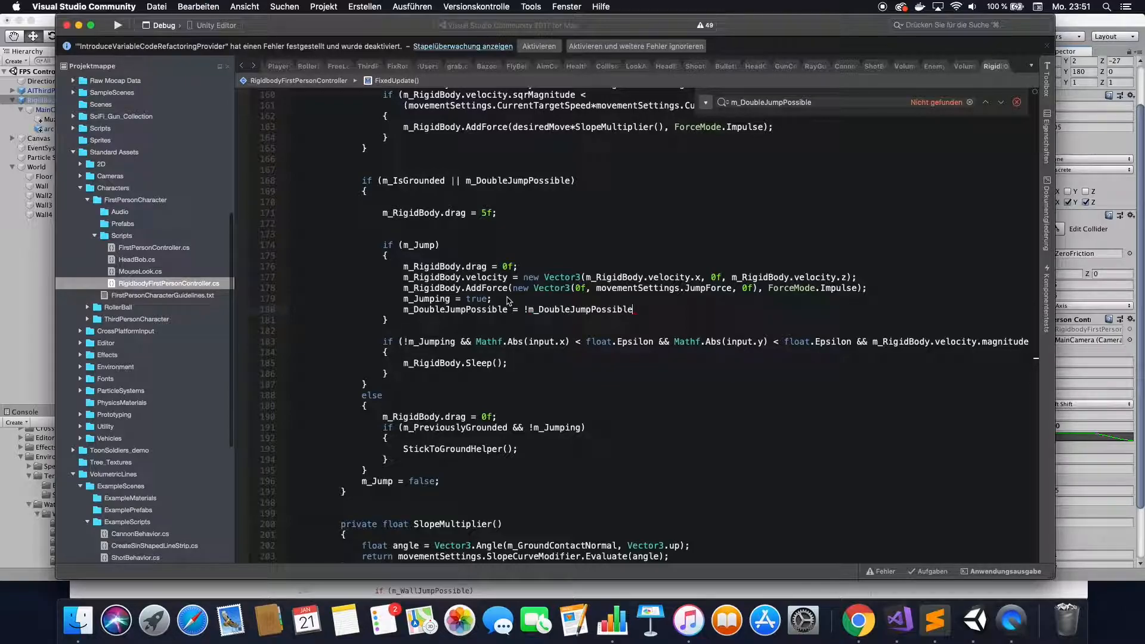
type(";")
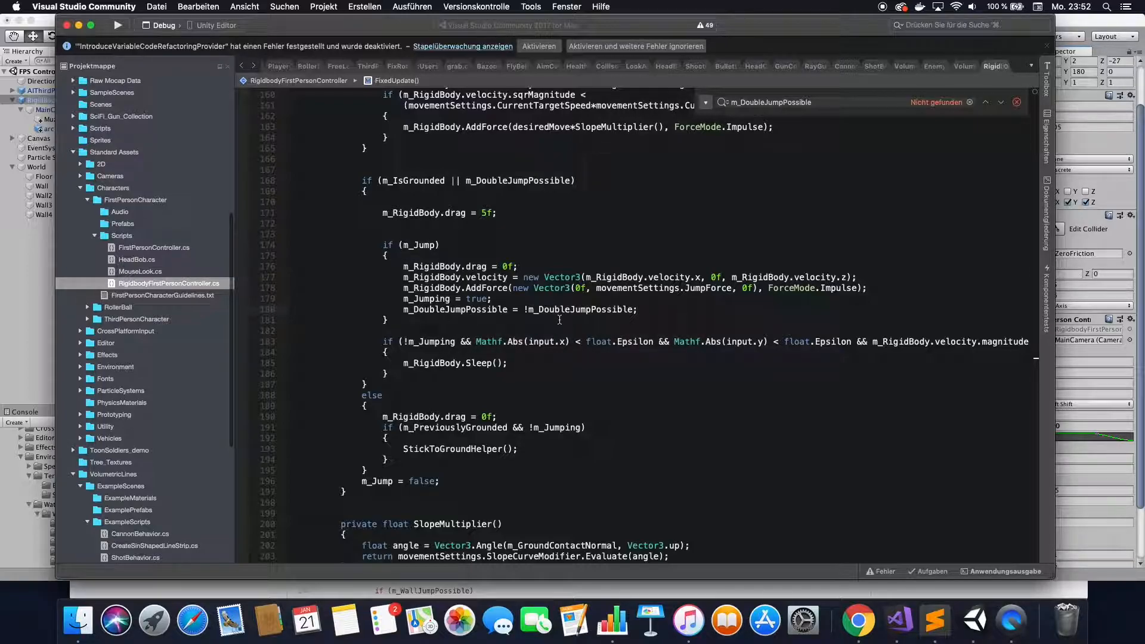
double_click(455, 309)
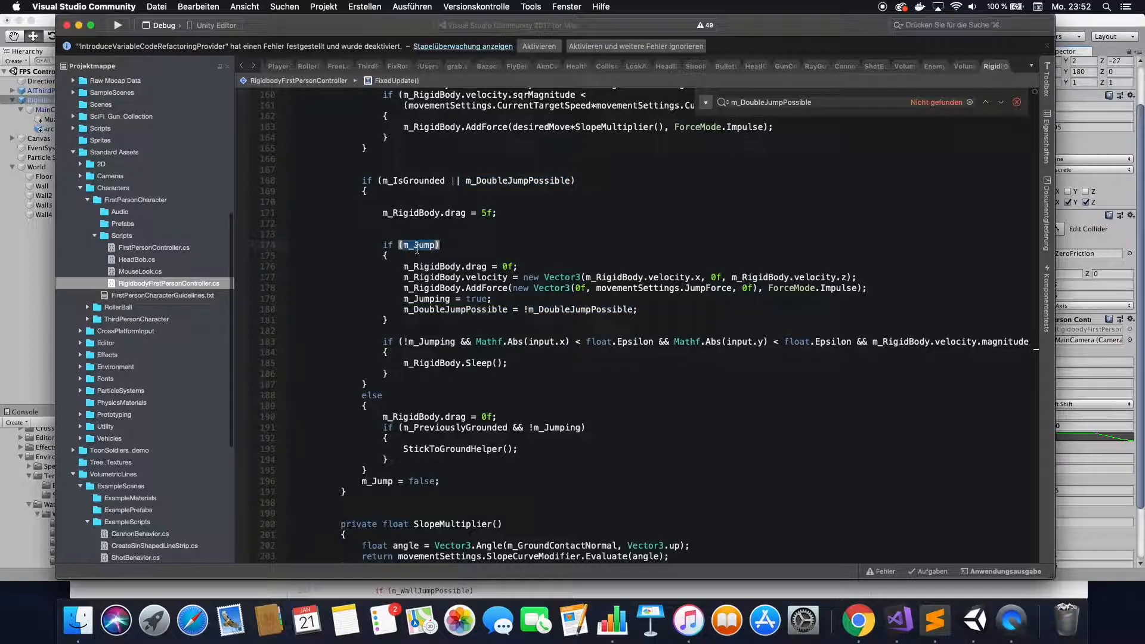
Wrap 'm_RigidBody.drag = 5f;' inside a new if (m_IsGrounded) block
left_click_drag(402, 266, 516, 299)
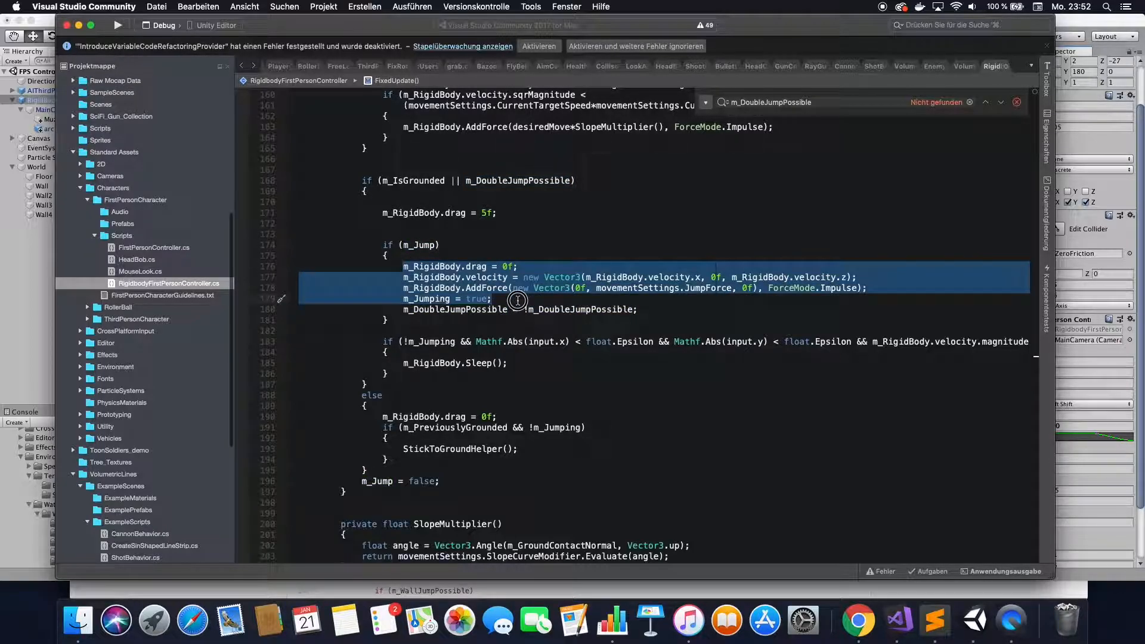
mouse_move(483, 327)
type("if(m_IsGrounded")
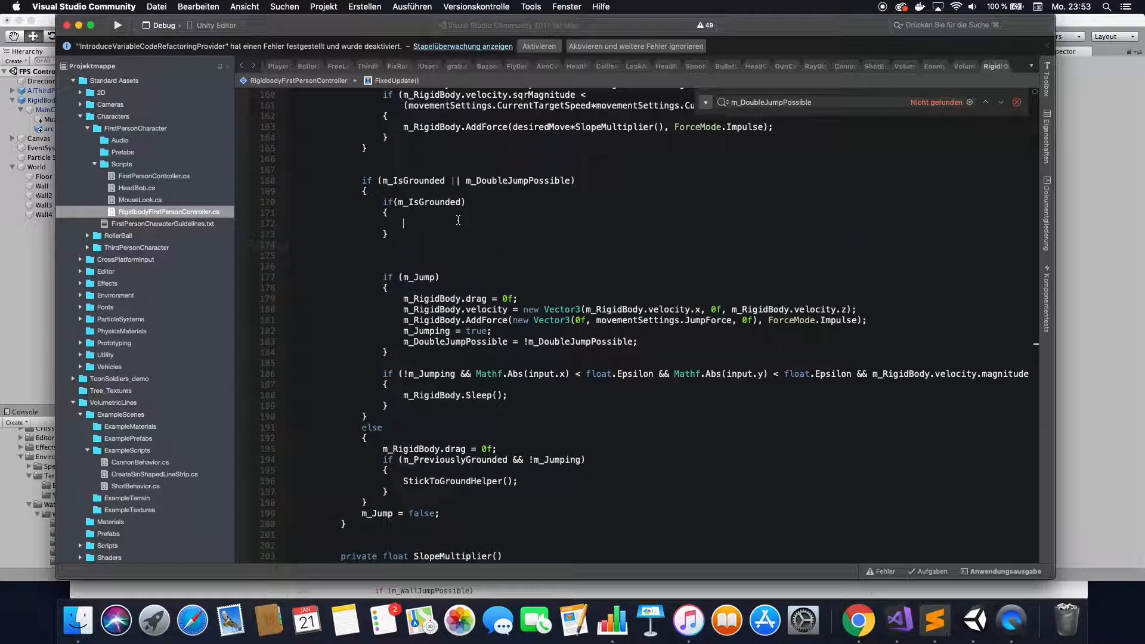
type("m_RigidBody.drag = 5f;")
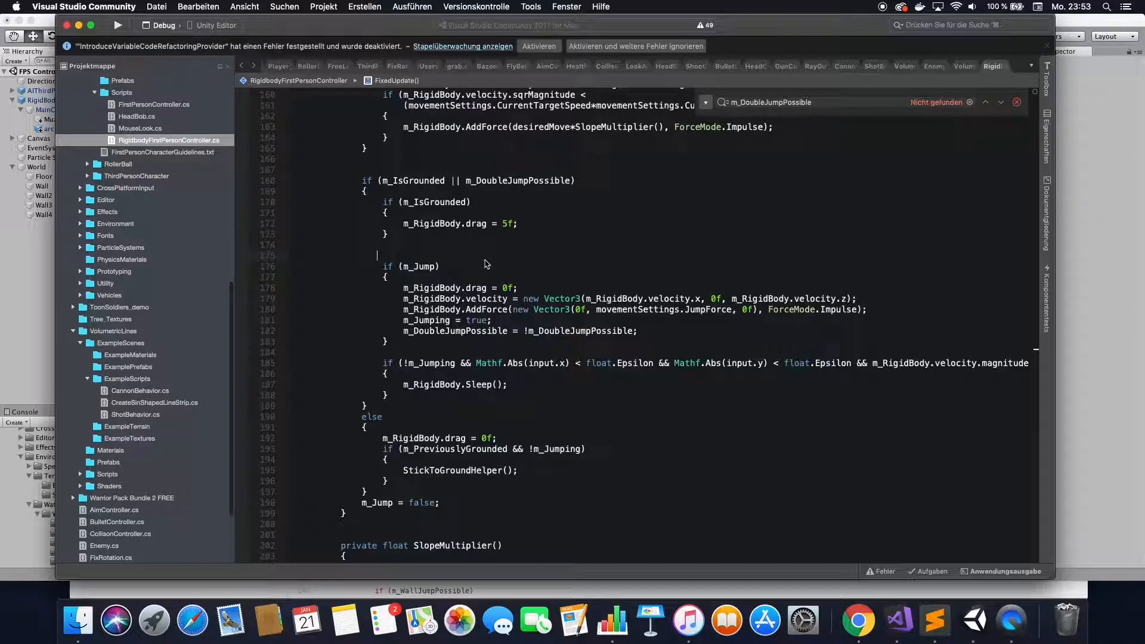
Return to Unity to test the double jump, then show tutorial-request.com
left_click(979, 620)
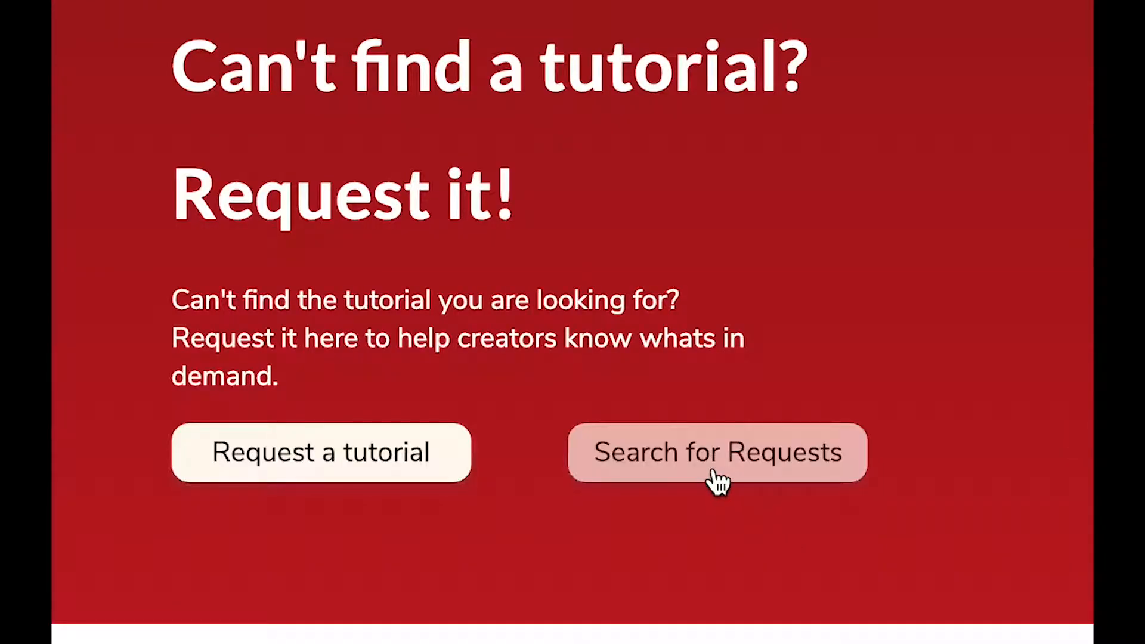
Browse tutorial requests and upvote 'Create your own Prefabs in Unity'
left_click(717, 464)
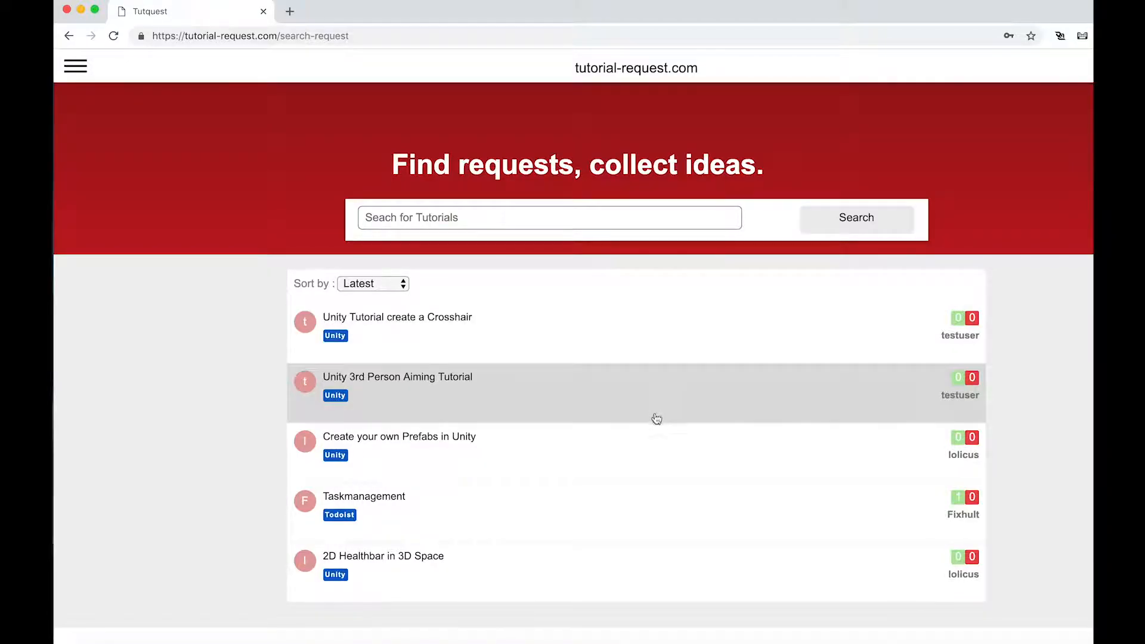
left_click(399, 437)
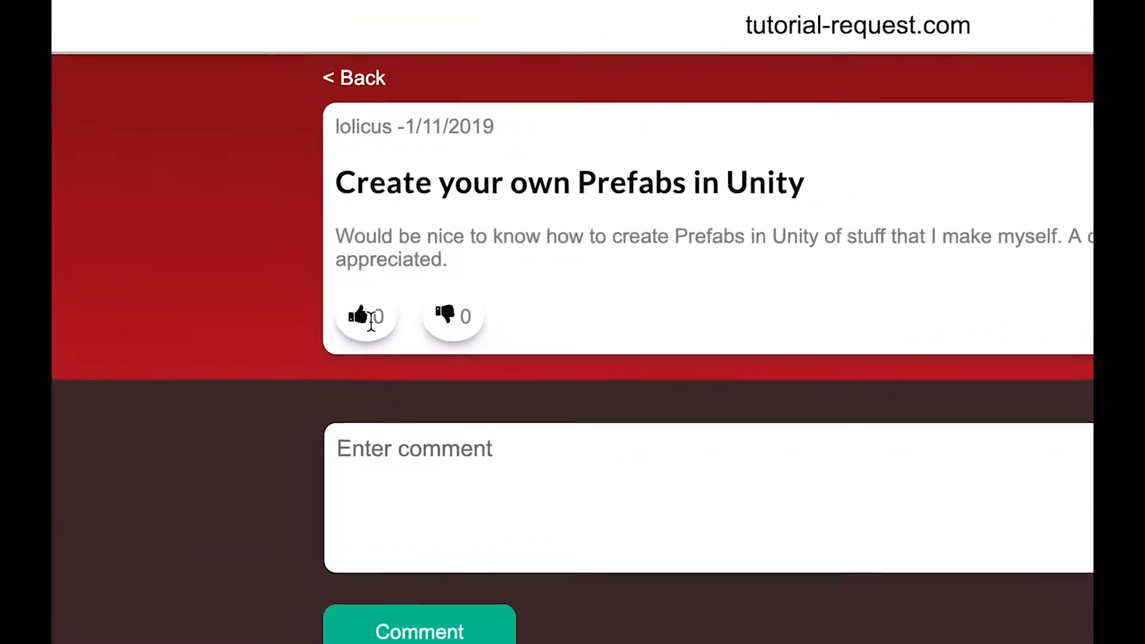
left_click(359, 317)
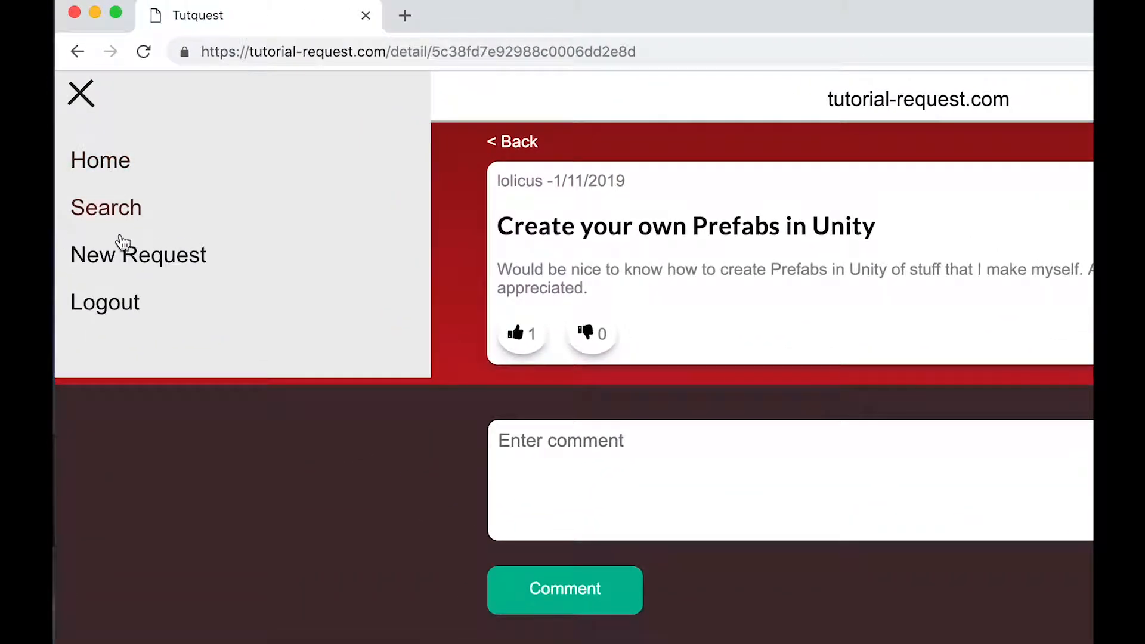
Create a 'Unity 3rd Person Aiming Tutorial' request with its description under topic Unity
left_click(138, 254)
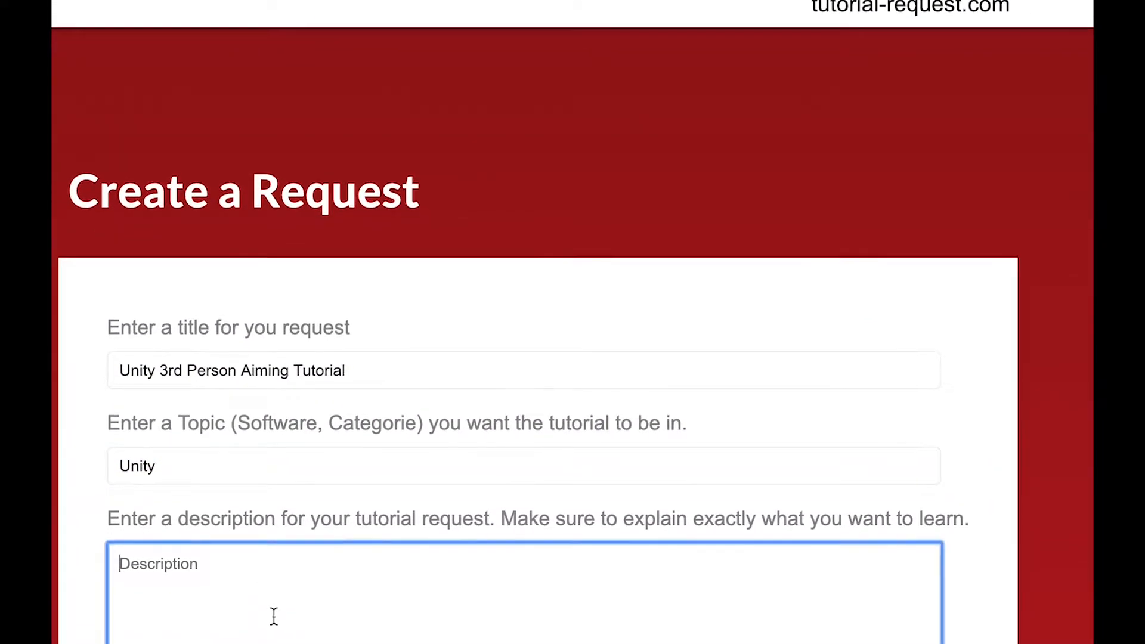
type("I would love to see a tutorial where somebody sh")
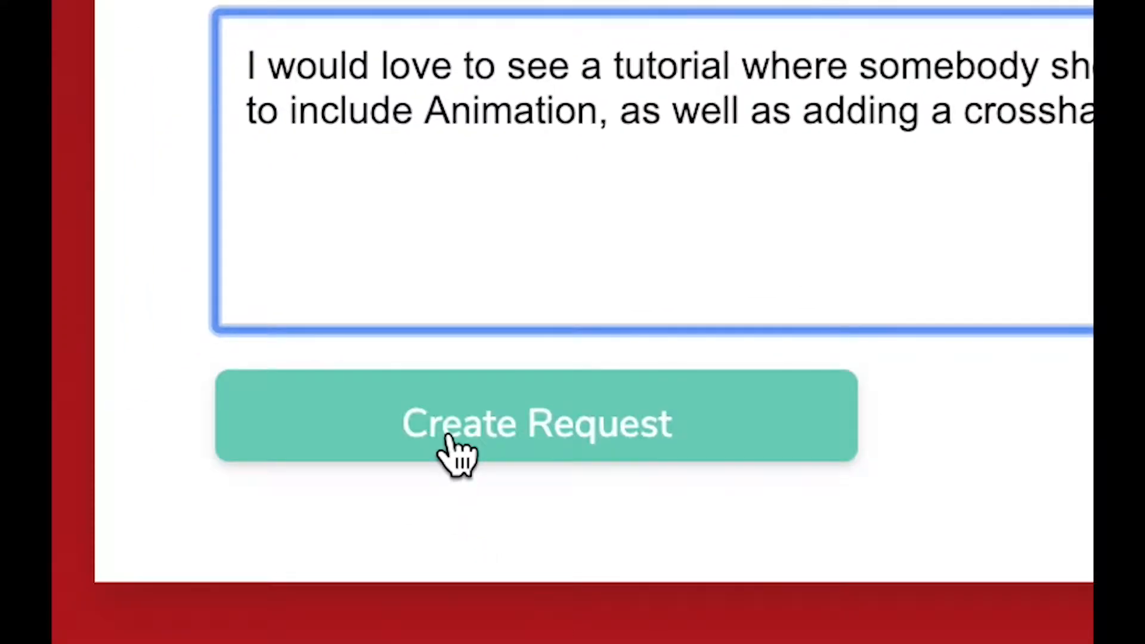
left_click(534, 423)
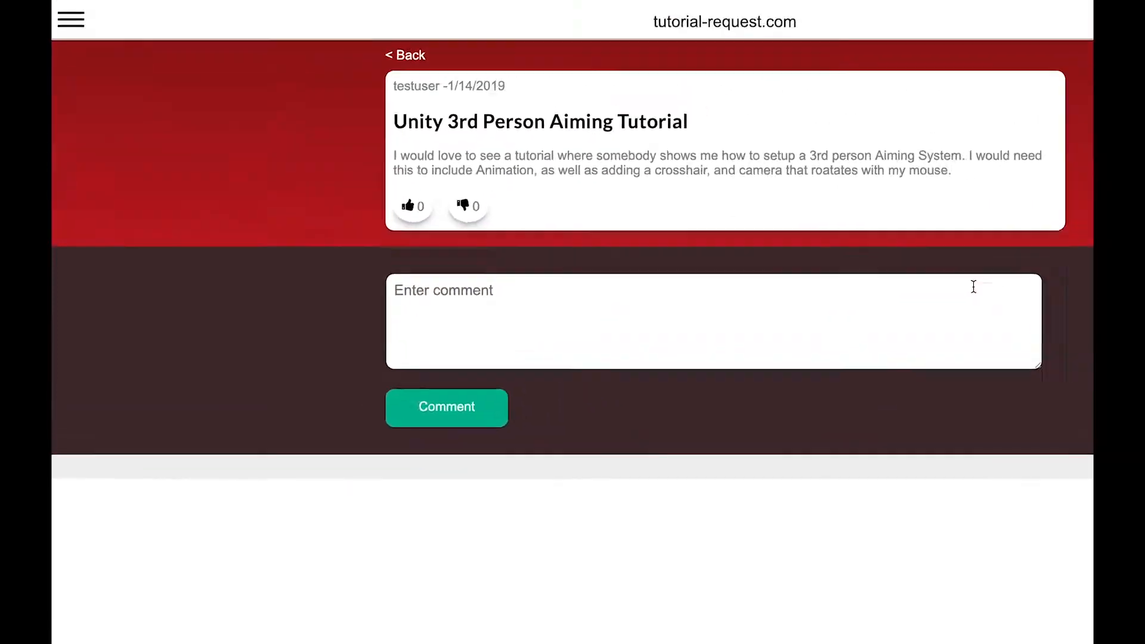